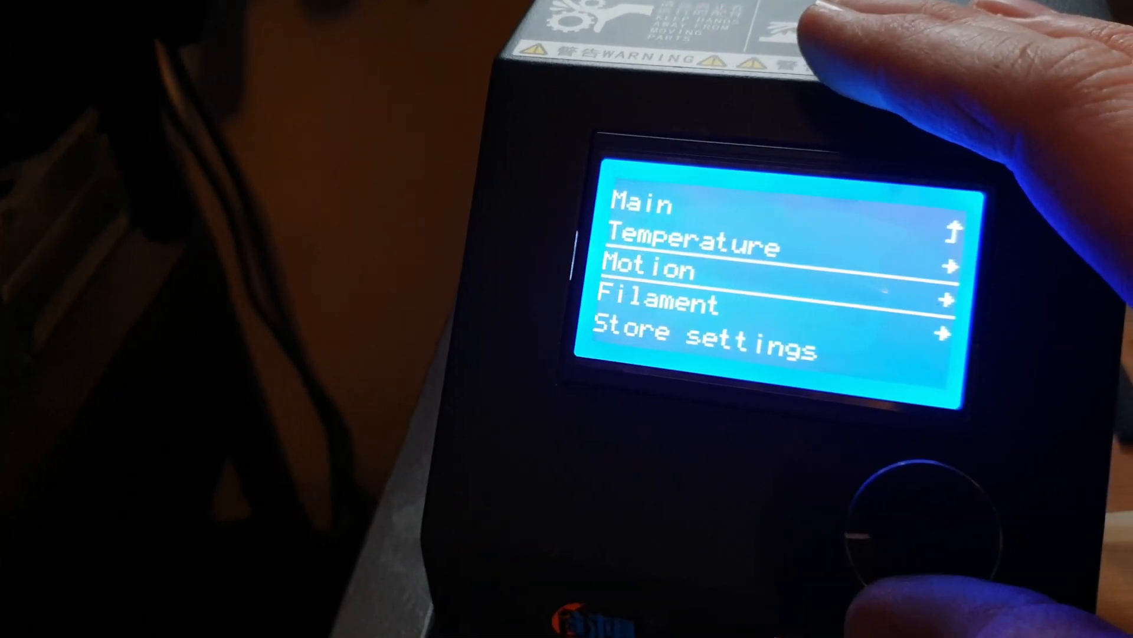
{"action": "scroll", "scroll_direction": "down", "scroll_amount": 3}
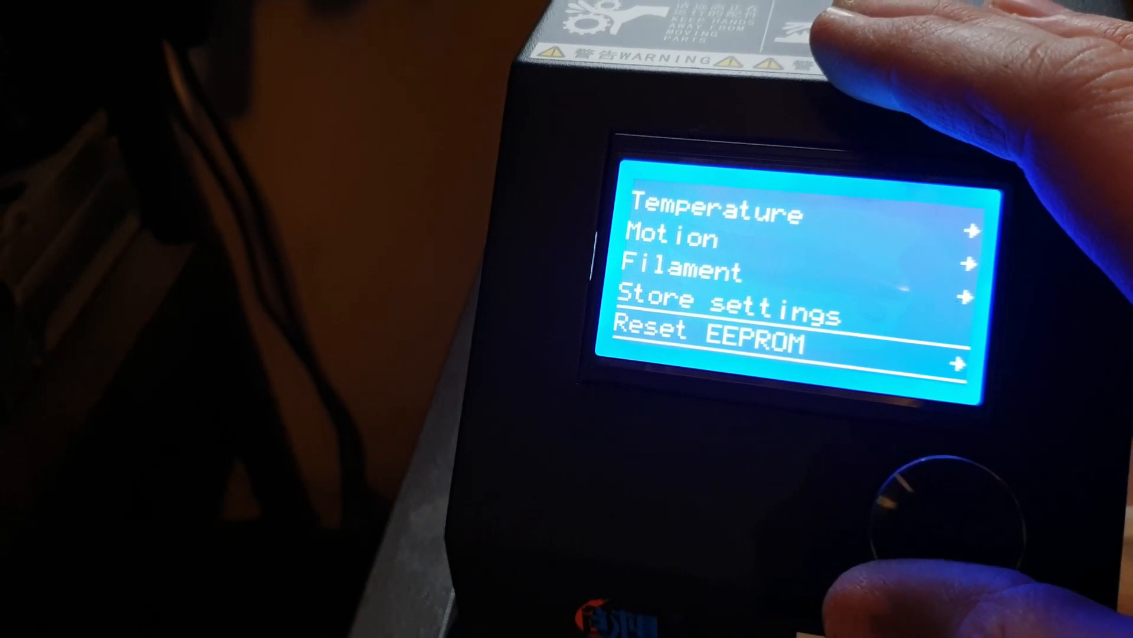